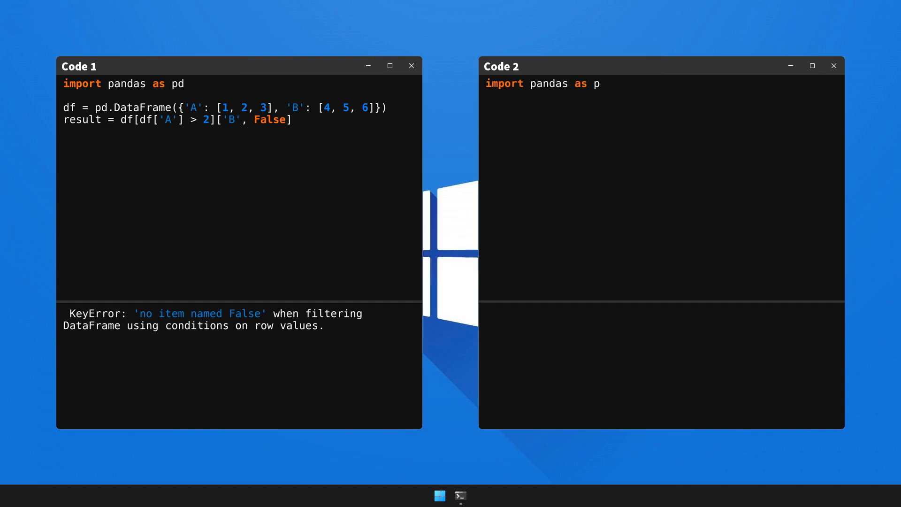
type("d = pd.DataFrame({'A':")
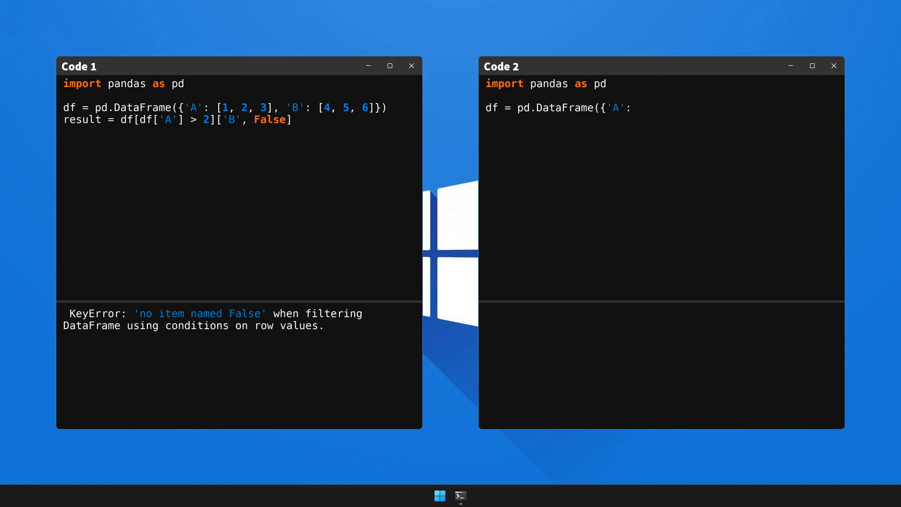
type(": [1, 2, 3], 'B': [4, 5, 6")
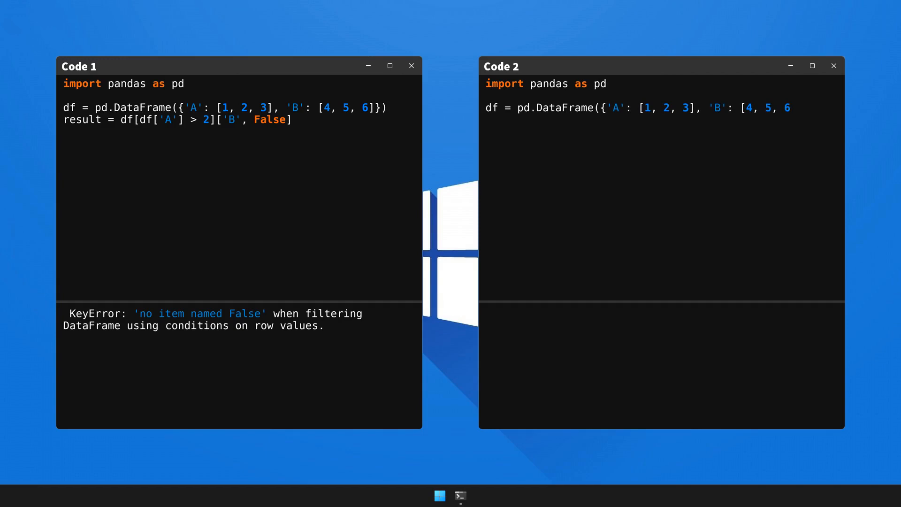
type("result = df.loc[df")
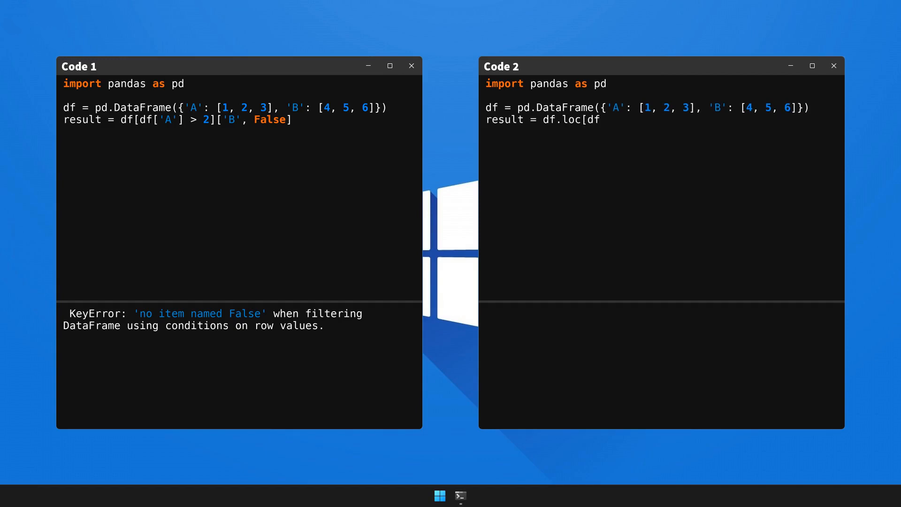
type("['A'] > 2, 'B']")
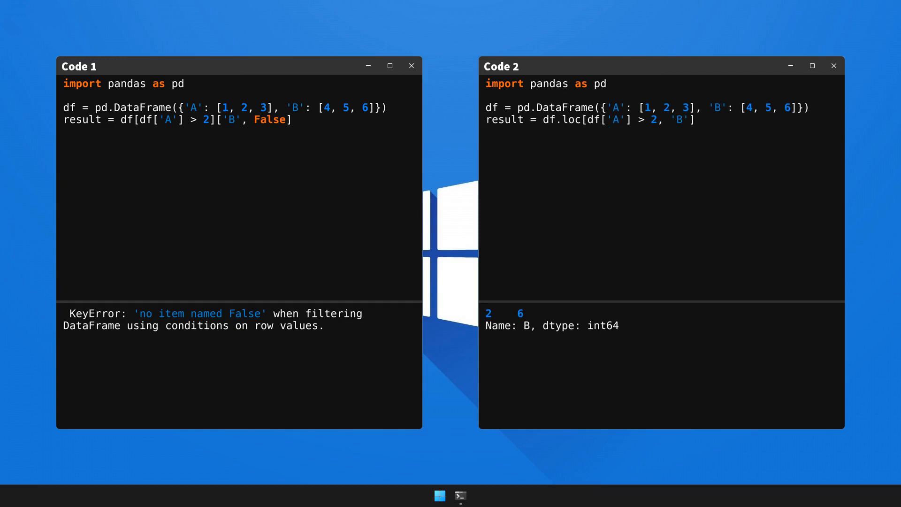